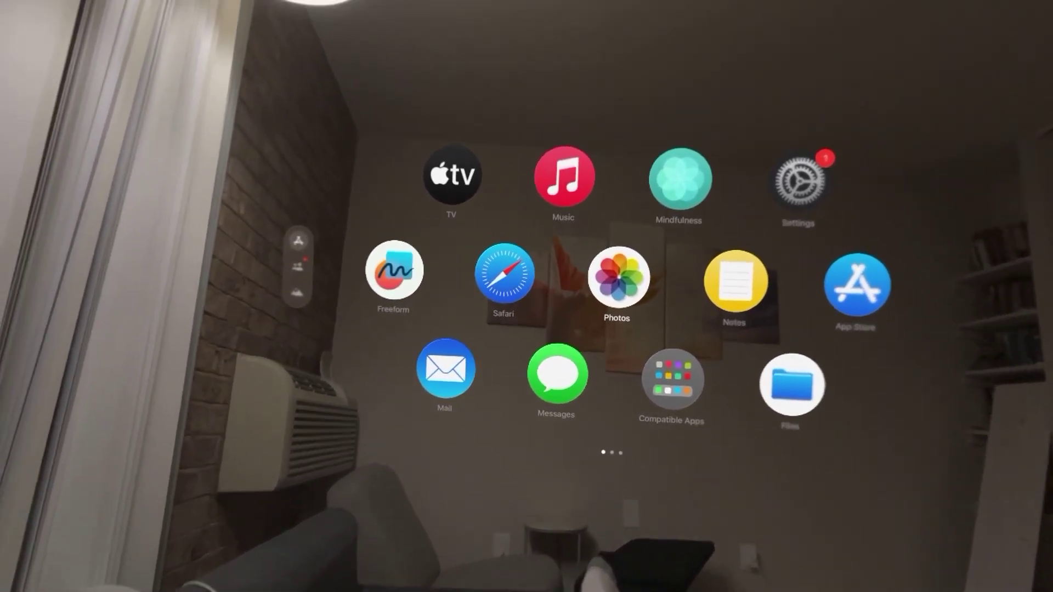
Open the Settings app from the Home View app grid
{"action": "left_click", "coordinate": [796, 176]}
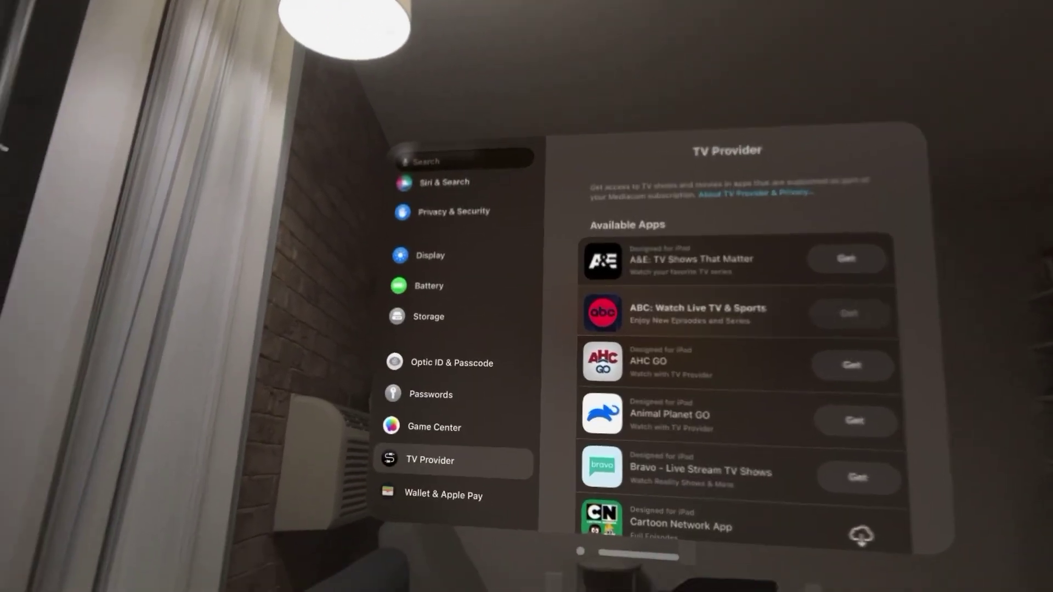